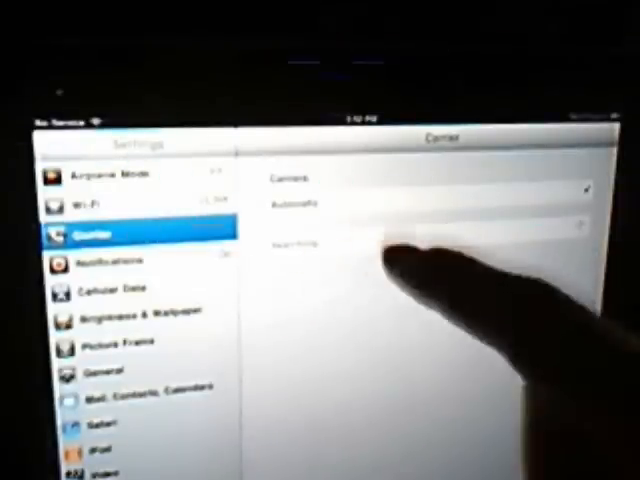
- Open the Cellular Data page with its data and roaming settings
left_click(130, 290)
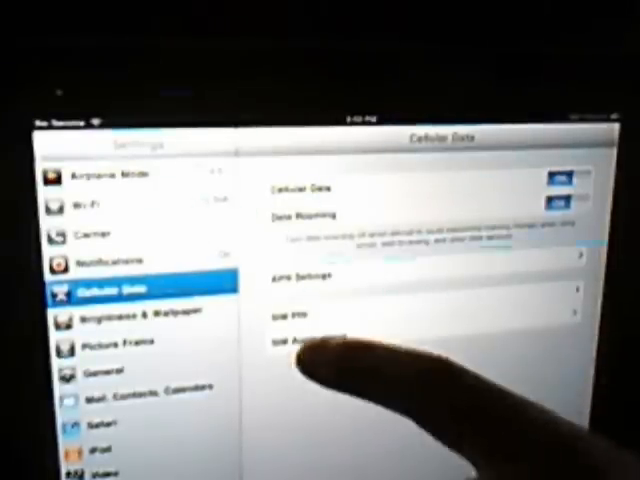
left_click(310, 340)
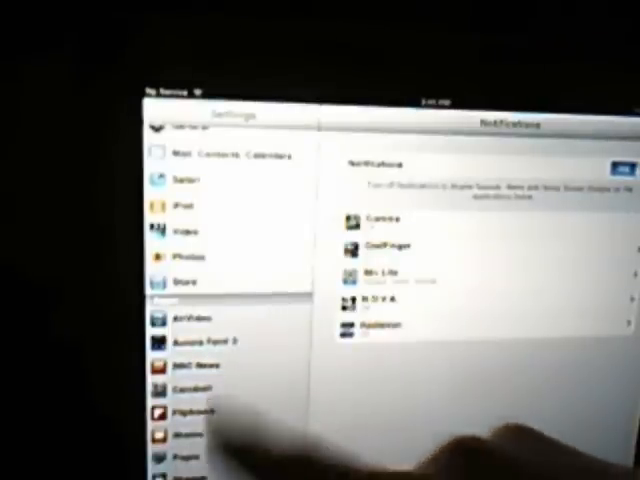
- Open the Combat game's settings, then switch over to Flipboard's home grid
left_click(200, 390)
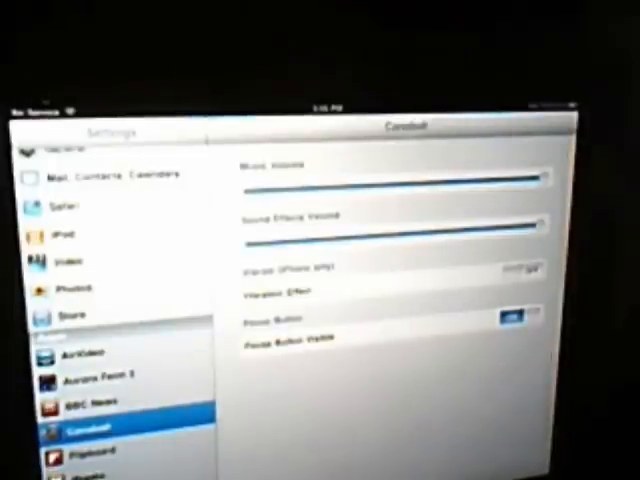
left_click(84, 452)
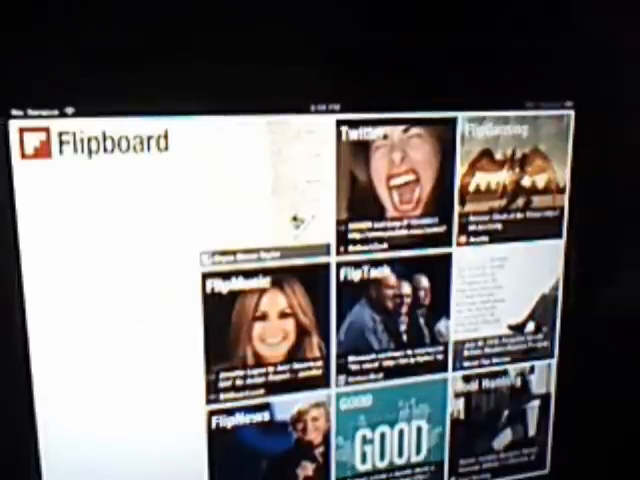
key("home")
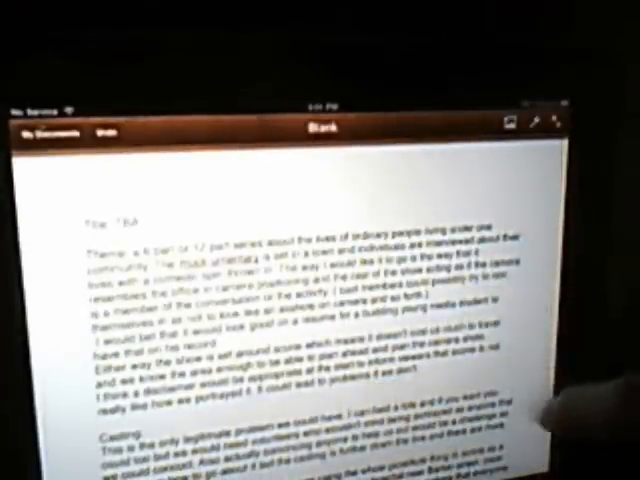
left_click(300, 300)
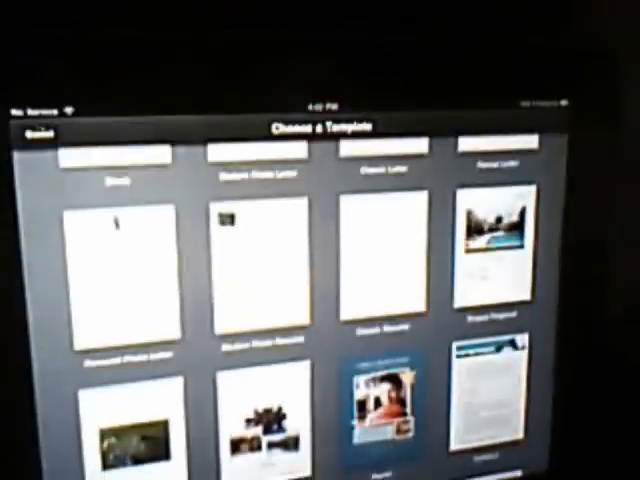
scroll("down", 3)
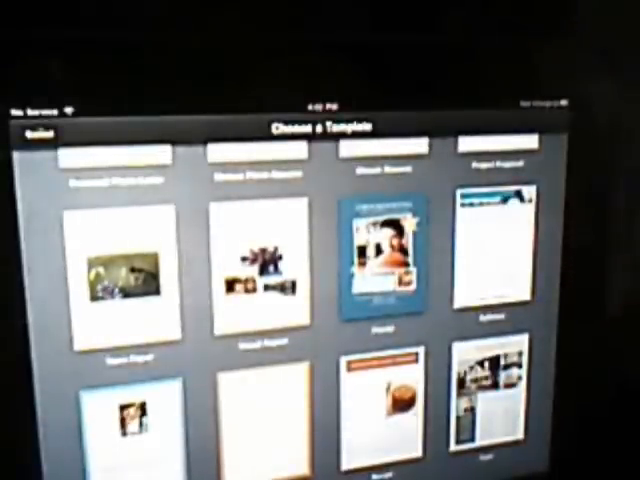